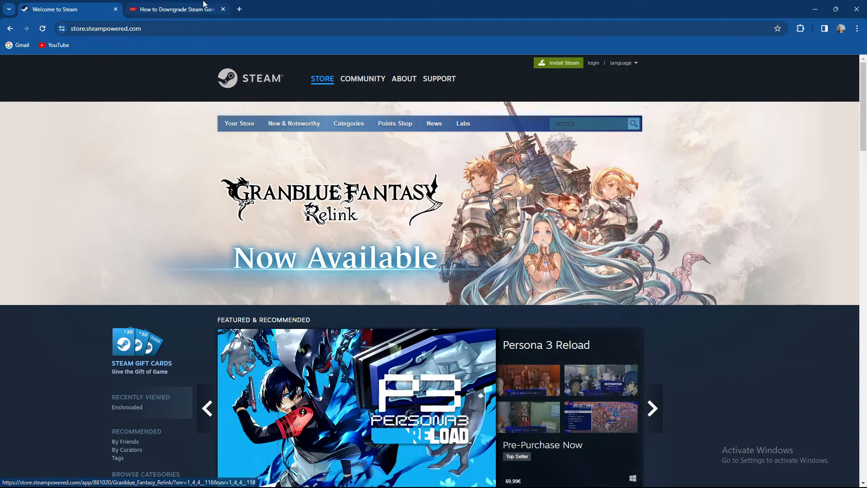
Step: Switch to the downgrade guide tab and read down to 'Can I Downgrade Any Game on Steam?'
click(174, 9)
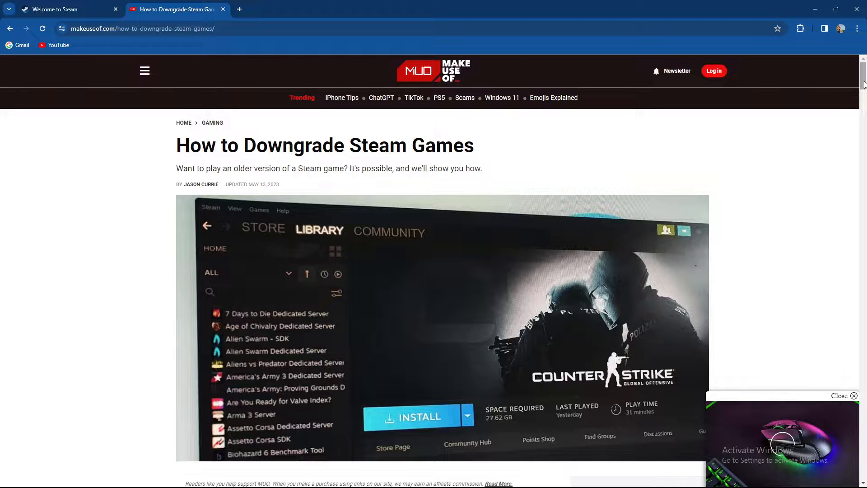
scroll(down, 3)
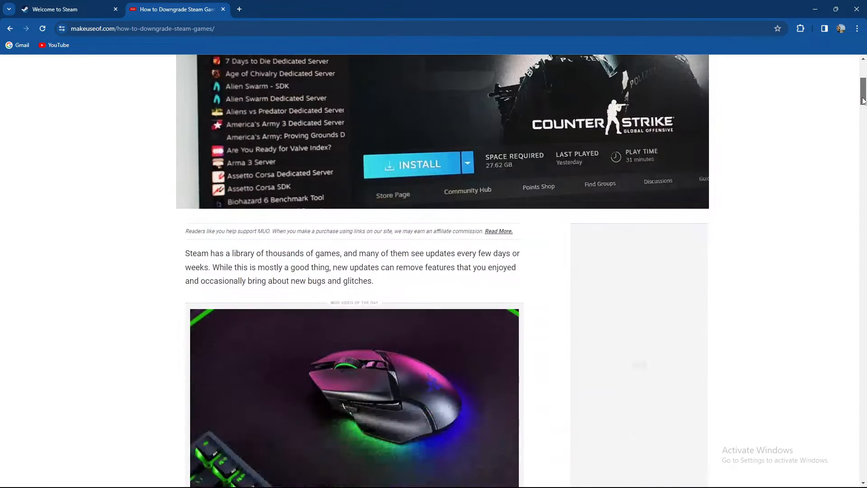
scroll(down, 3)
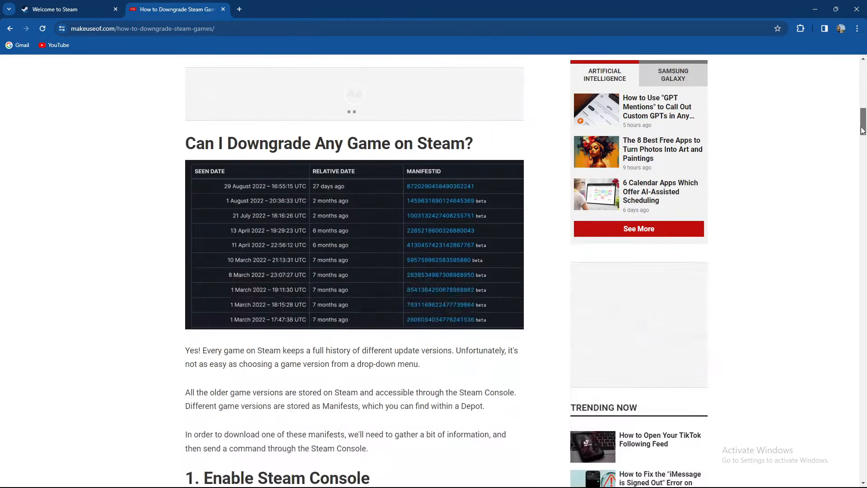
scroll(down, 3)
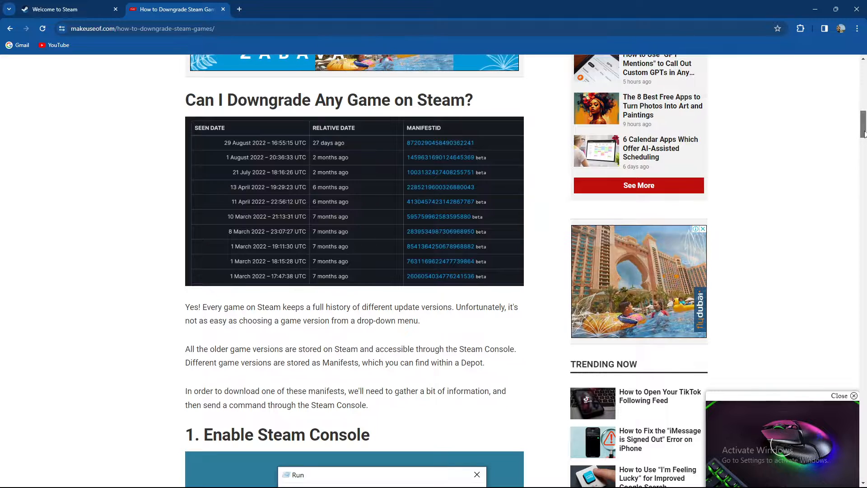
Step: Read the Enable Steam Console steps with steam://open/console, reaching section 2's heading
scroll(down, 3)
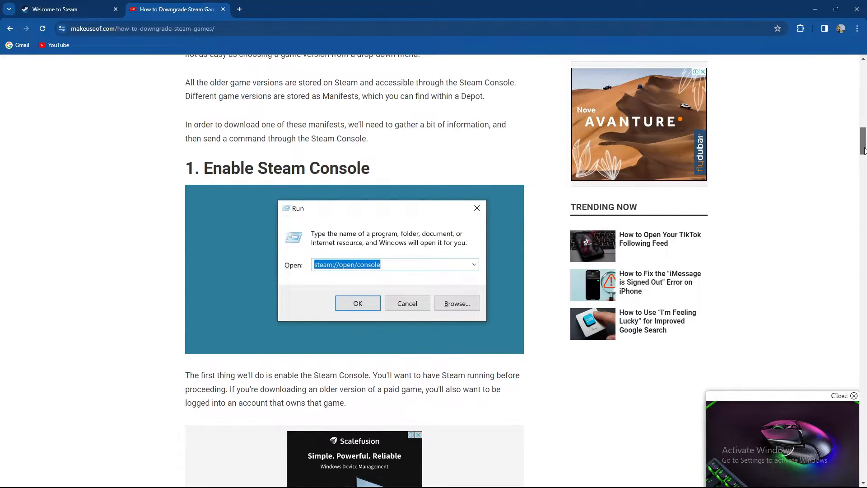
scroll(down, 3)
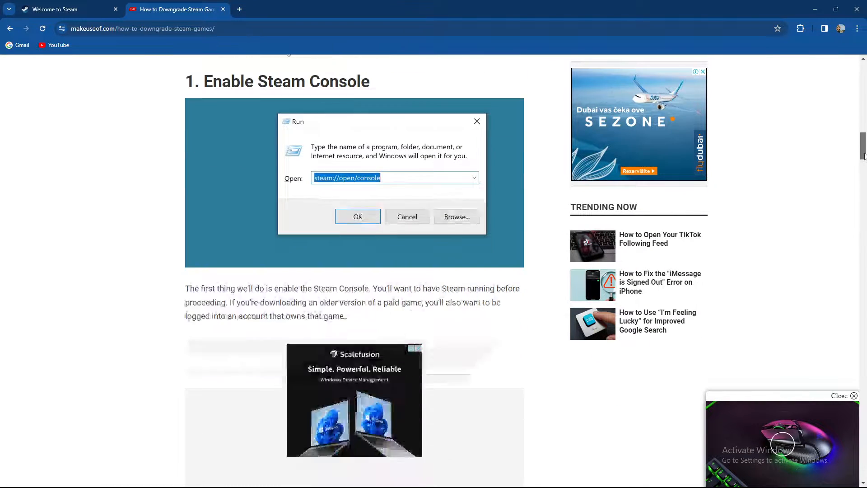
scroll(up, 3)
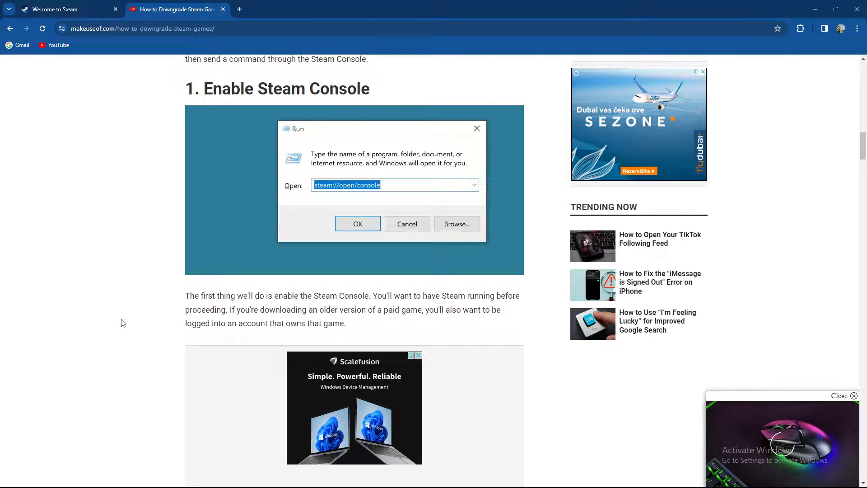
mouse_move(434, 320)
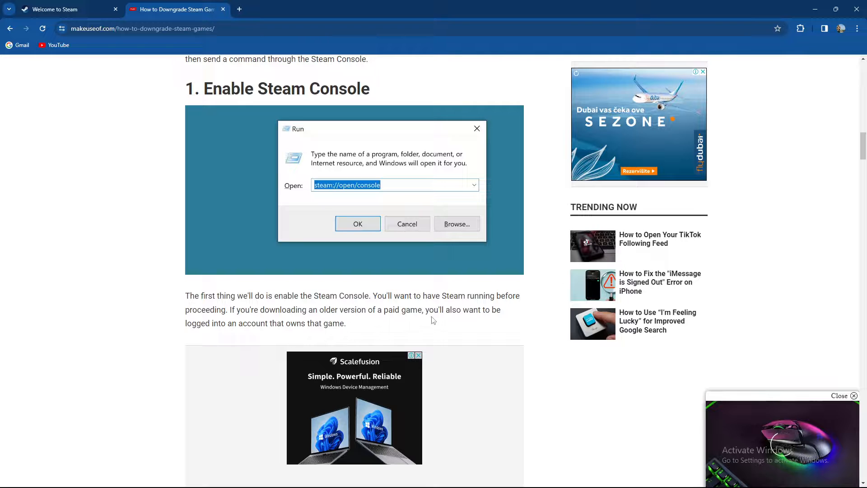
scroll(down, 3)
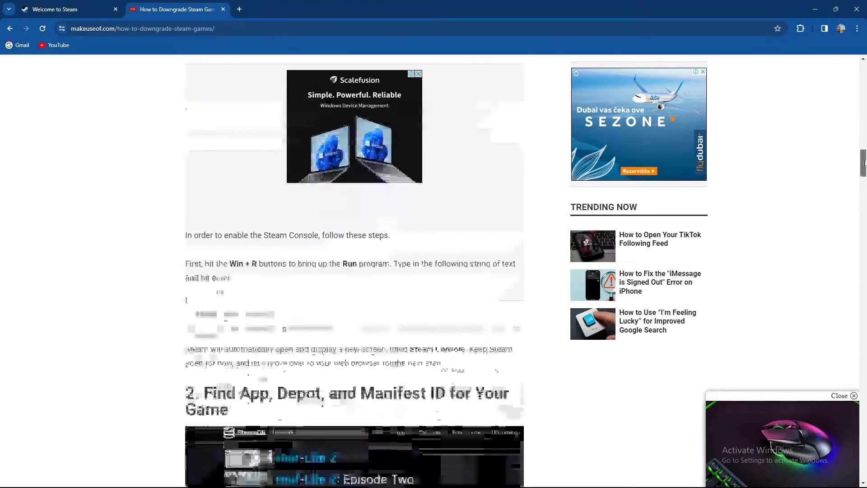
scroll(down, 3)
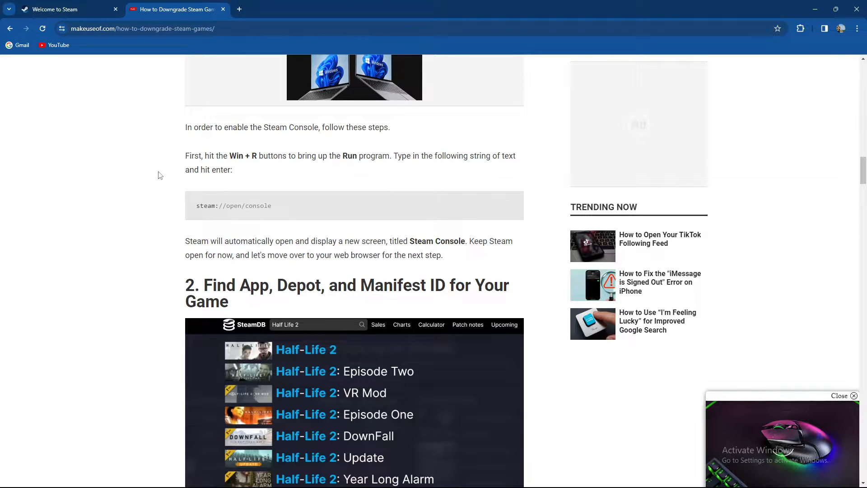
mouse_move(175, 172)
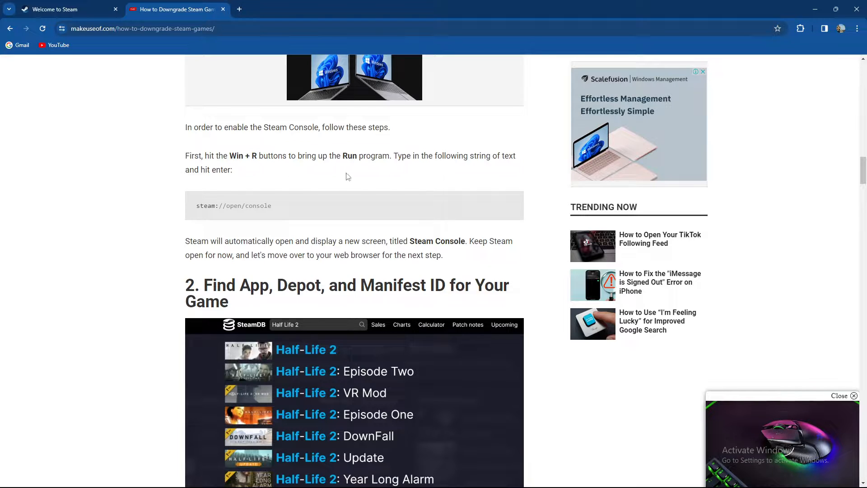
mouse_move(426, 167)
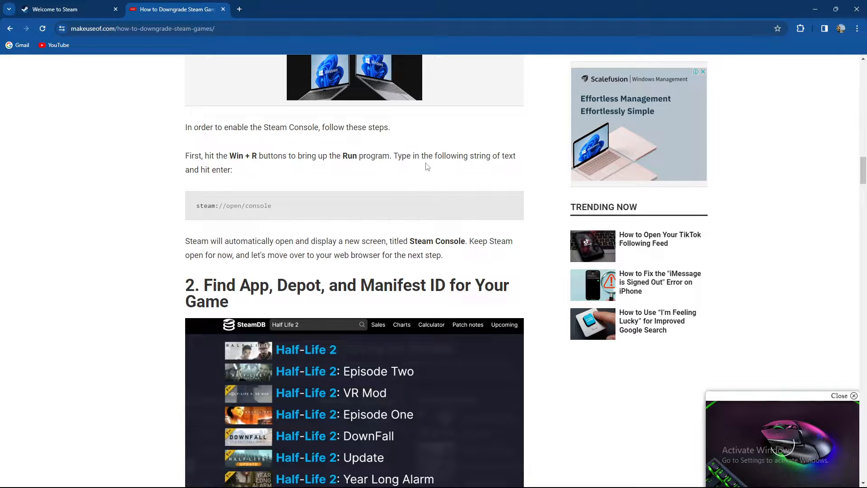
mouse_move(217, 215)
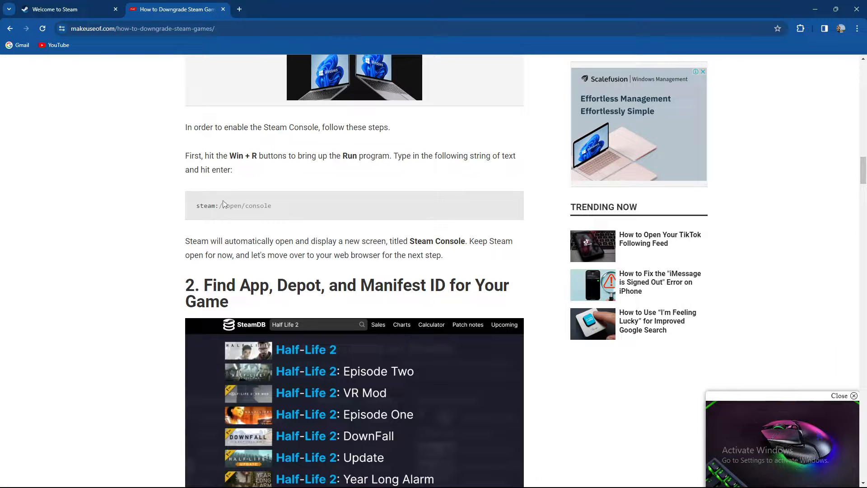
mouse_move(175, 264)
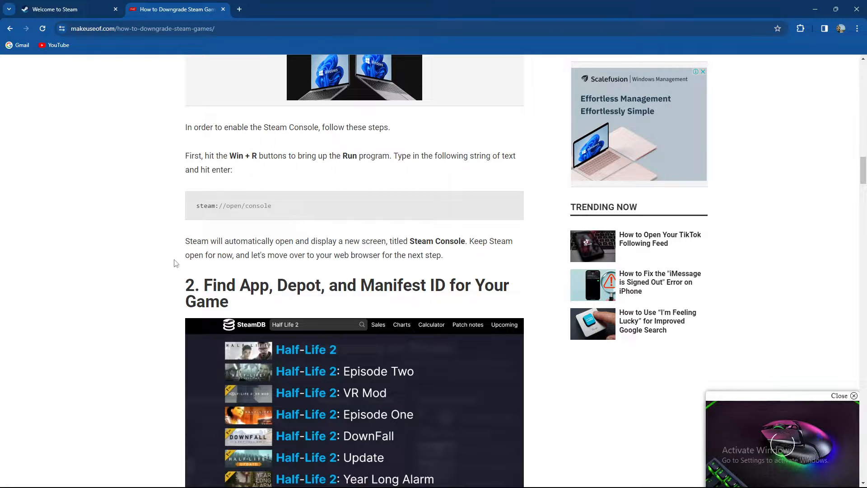
mouse_move(381, 252)
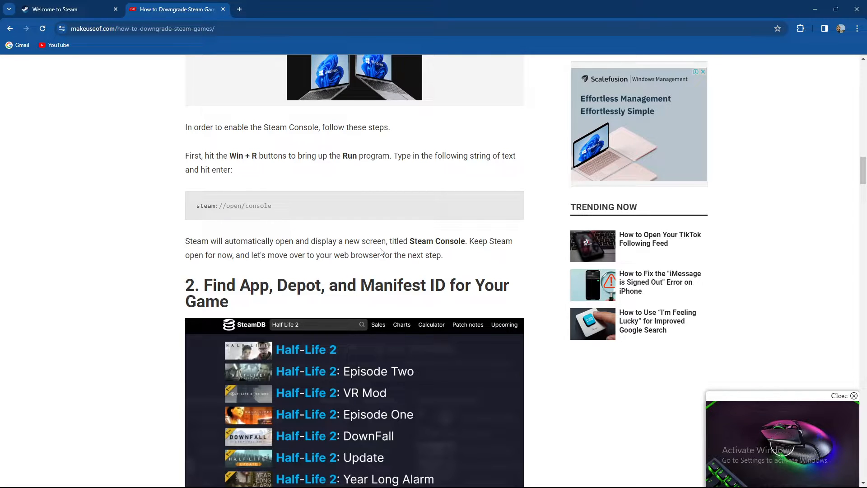
mouse_move(385, 276)
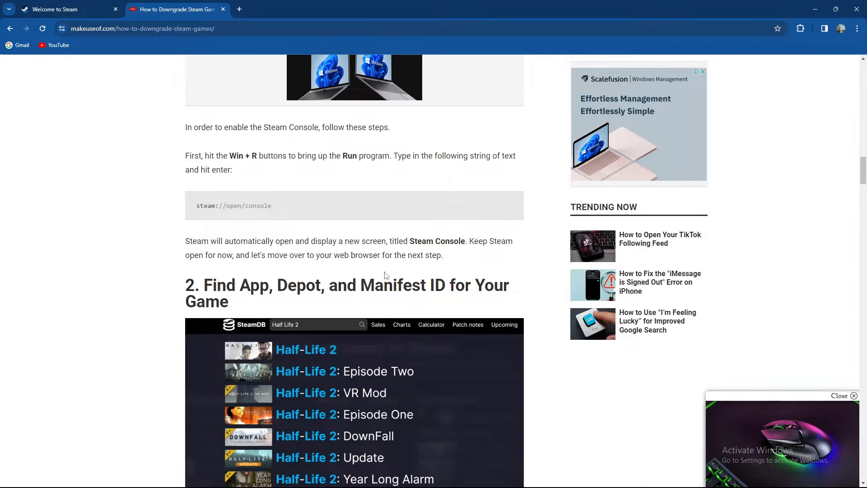
mouse_move(323, 266)
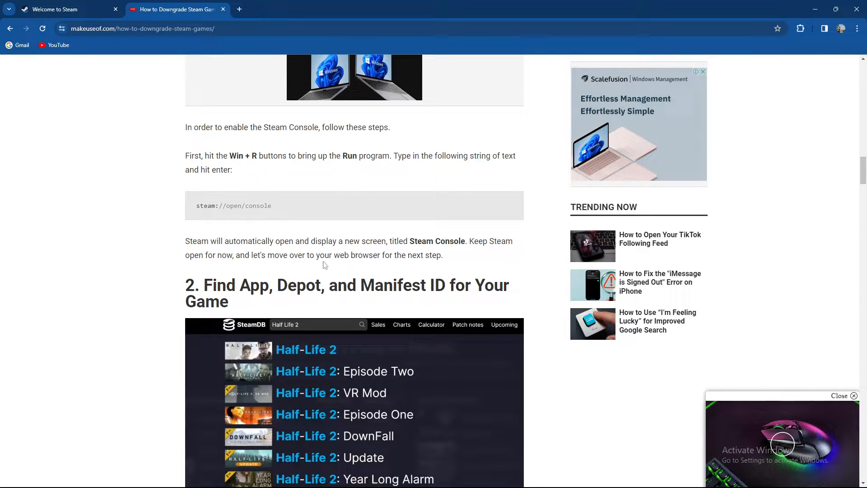
Step: Read past the SteamDB screenshots to Half-Life 2's App ID 220 and base Depot ID 221
scroll(down, 3)
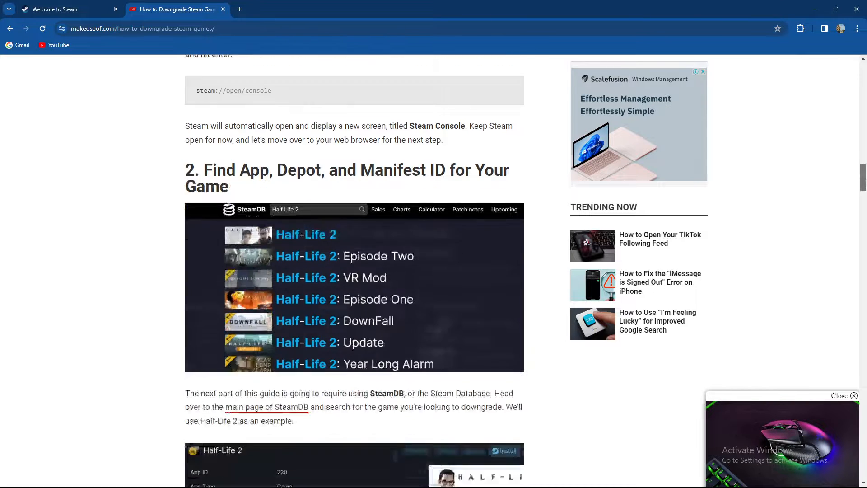
scroll(down, 3)
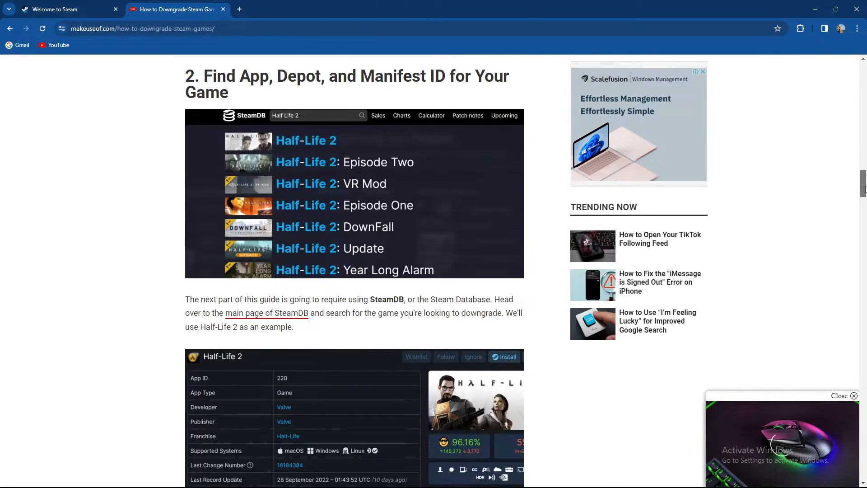
scroll(down, 3)
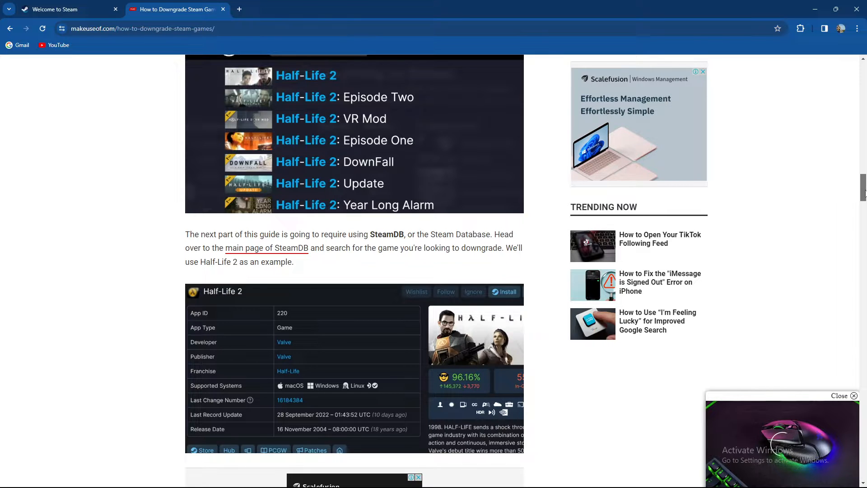
scroll(down, 3)
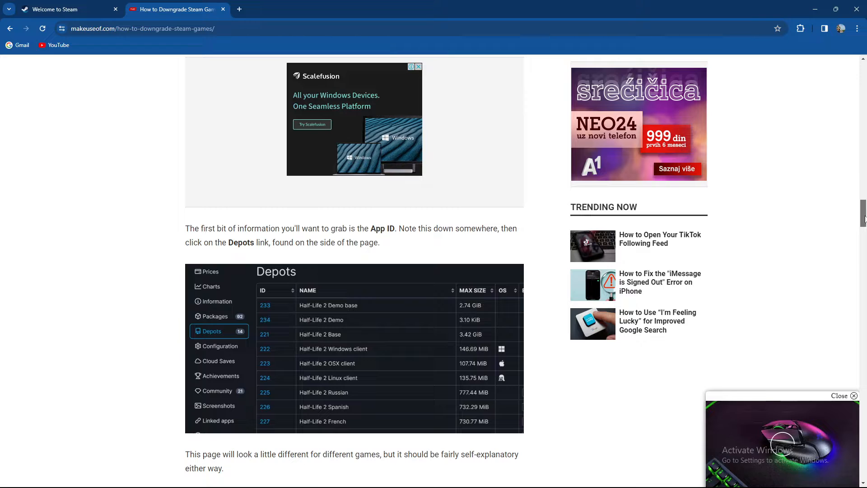
scroll(down, 3)
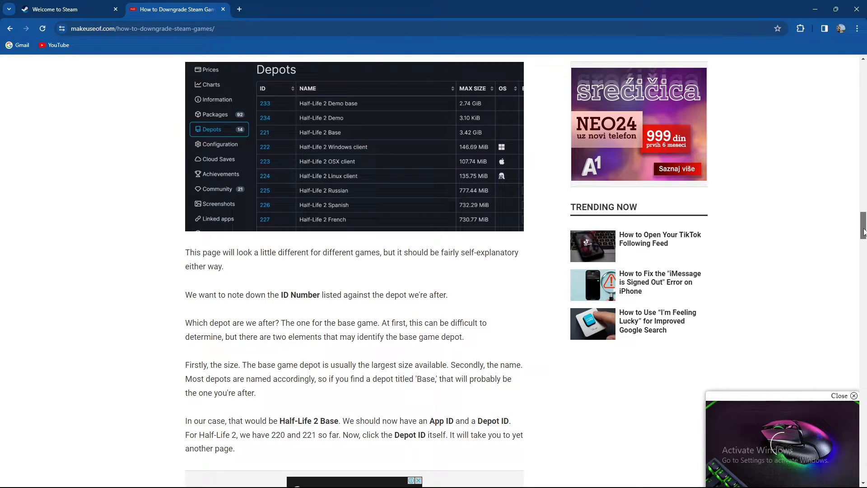
scroll(down, 3)
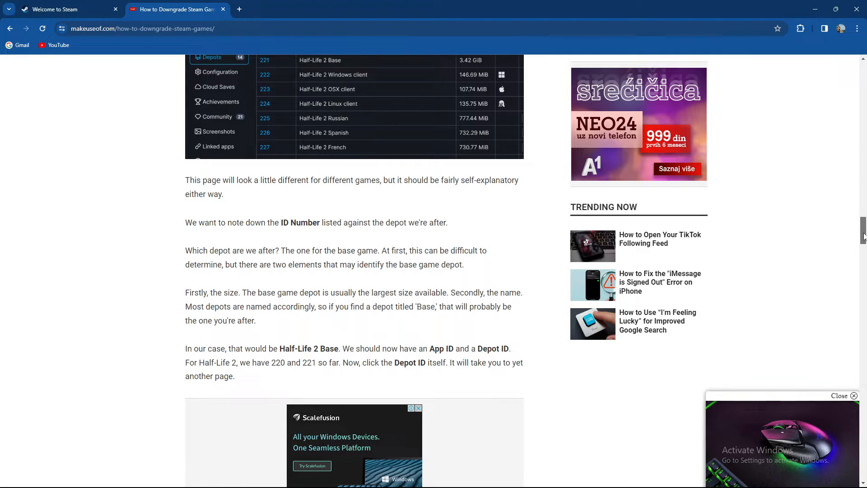
mouse_move(782, 443)
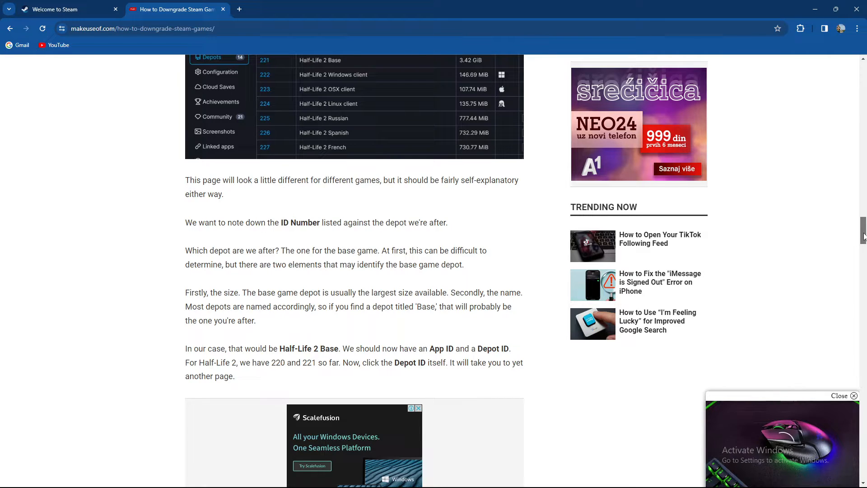
mouse_move(784, 443)
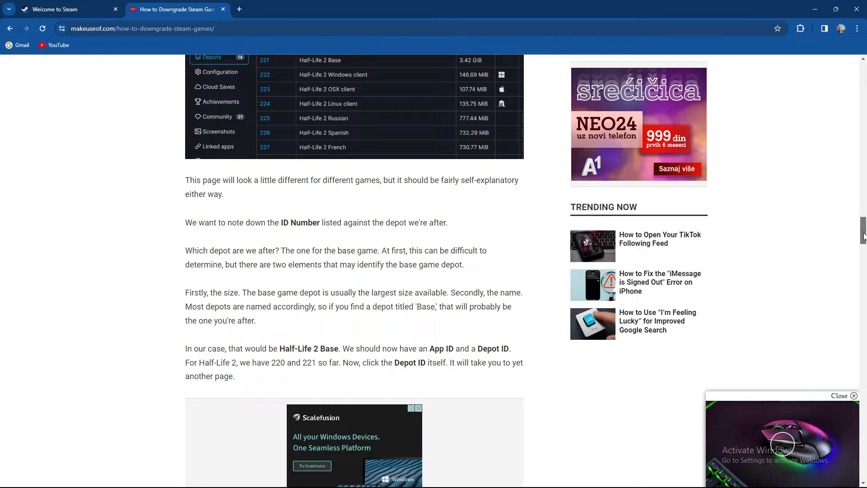
scroll(down, 3)
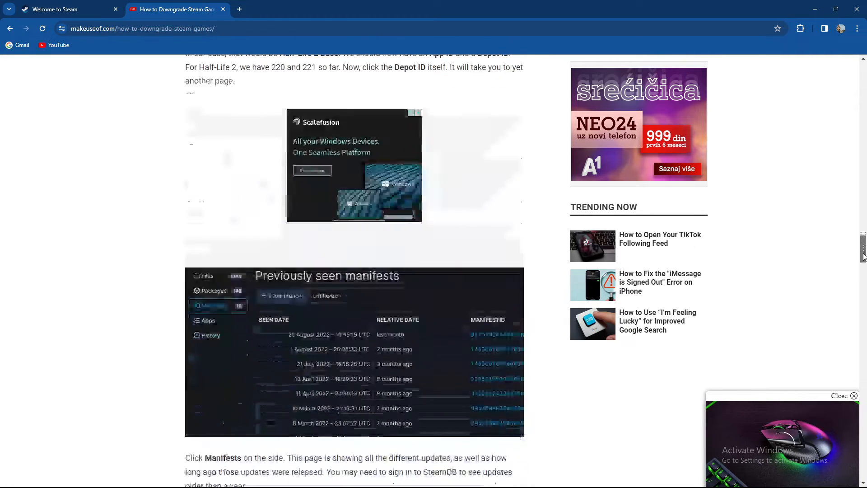
scroll(down, 3)
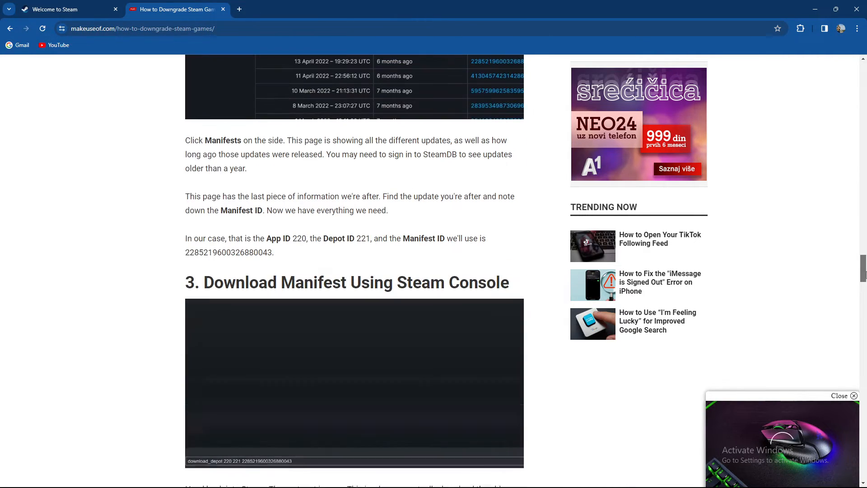
mouse_move(783, 443)
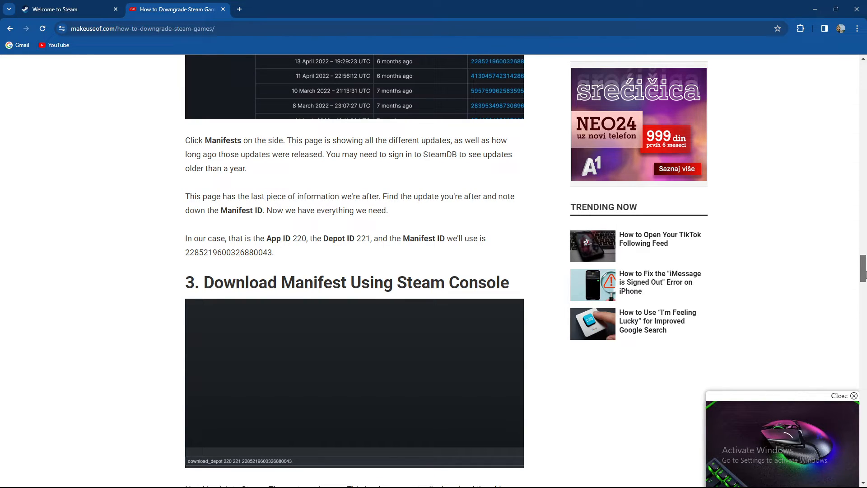
scroll(up, 3)
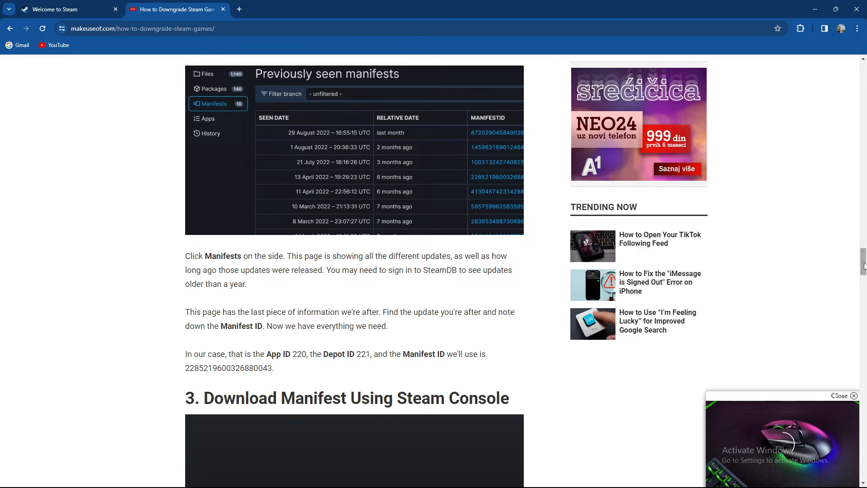
scroll(down, 3)
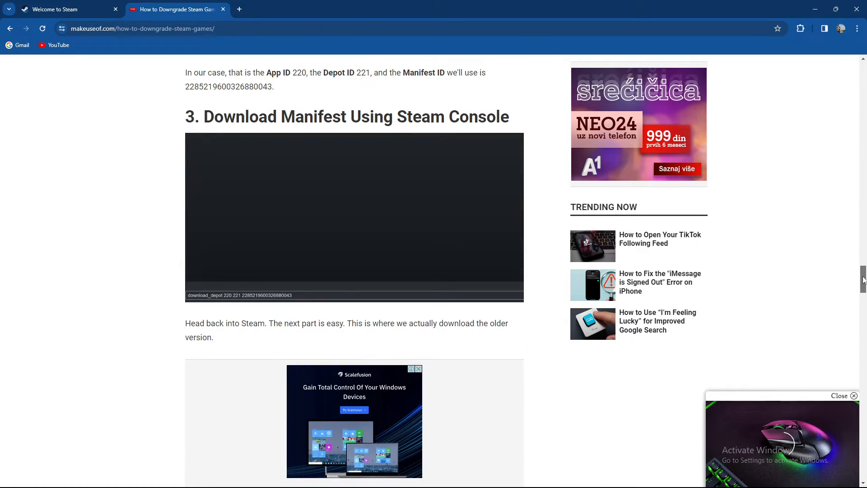
scroll(down, 3)
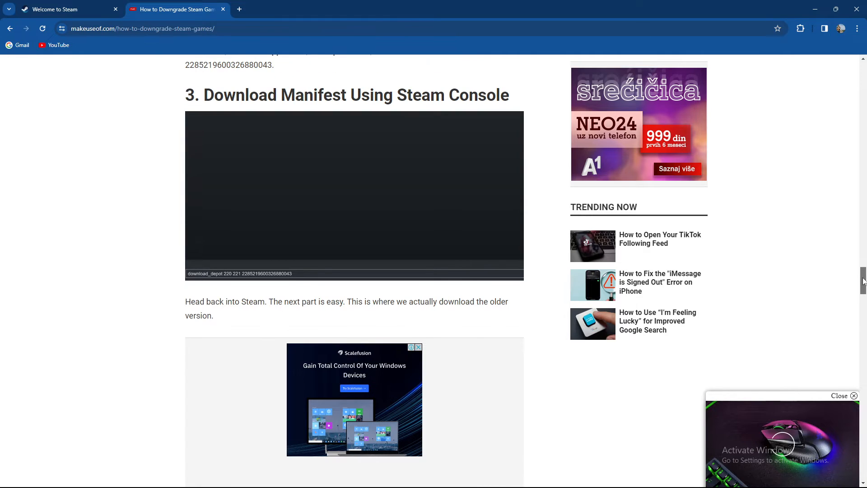
scroll(down, 3)
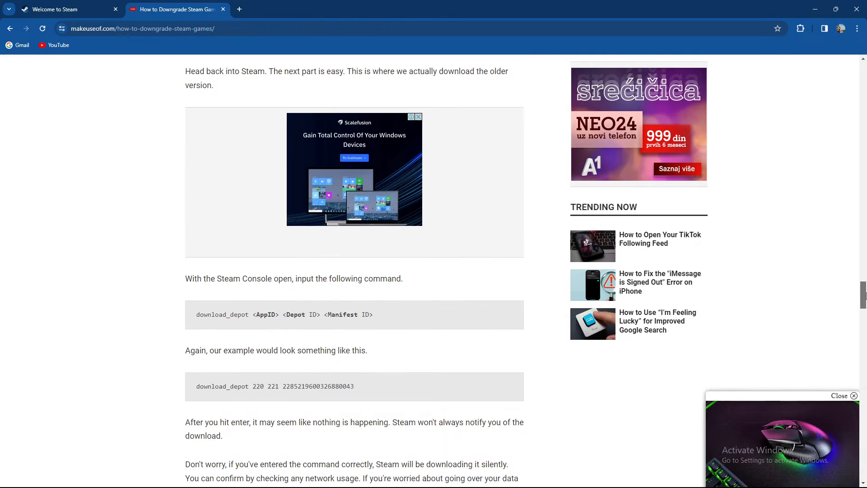
scroll(down, 3)
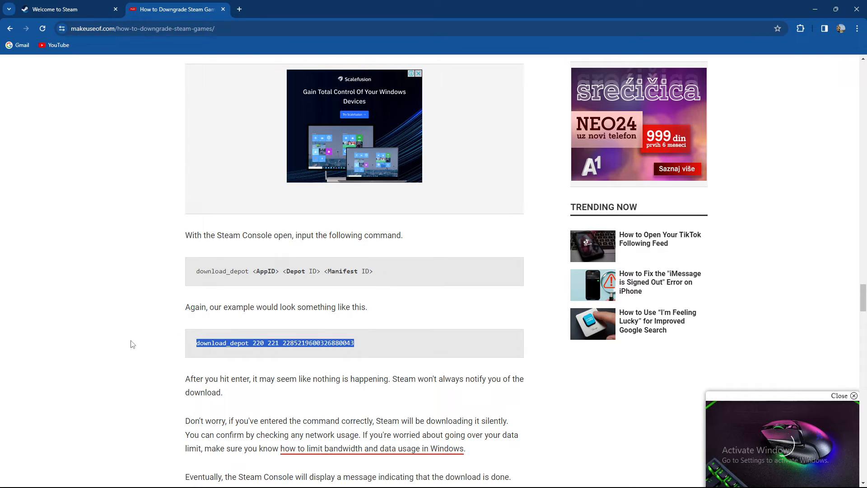
mouse_move(320, 390)
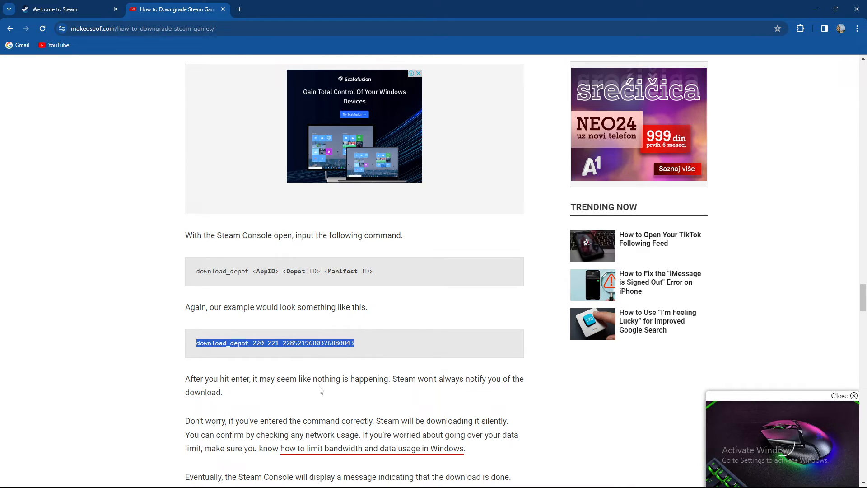
mouse_move(808, 316)
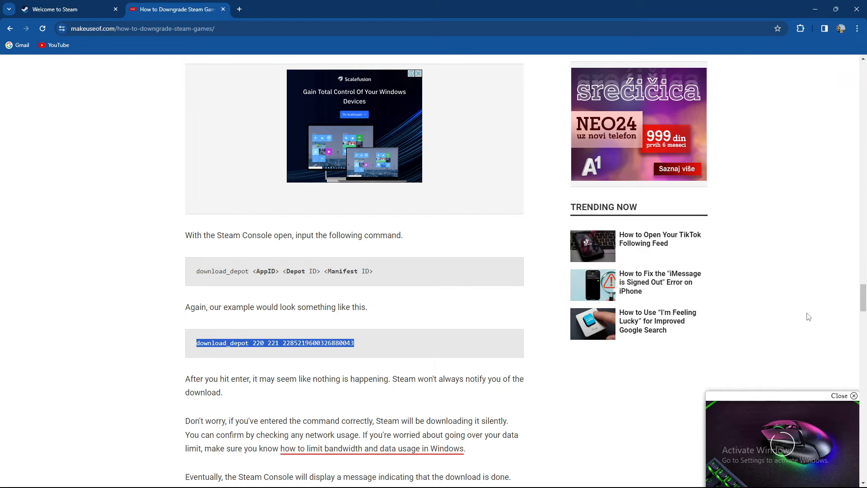
scroll(down, 3)
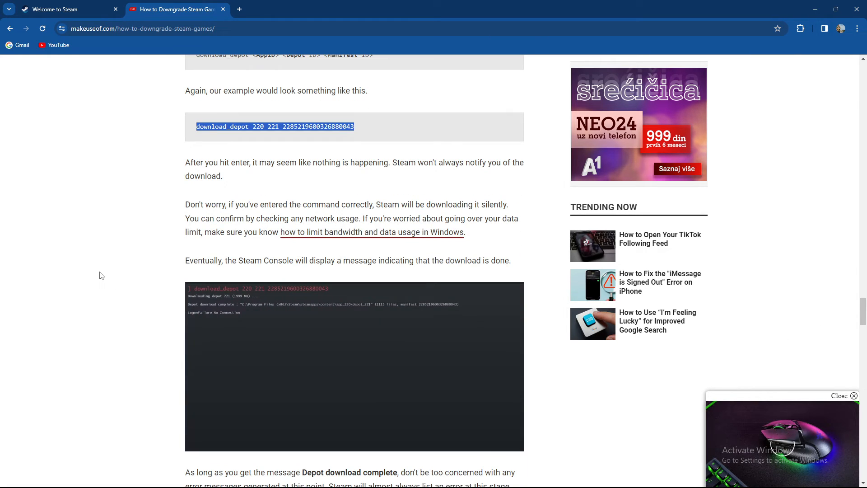
Step: Switch back to the 'Welcome to Steam' store tab, keeping the guide open
click(55, 9)
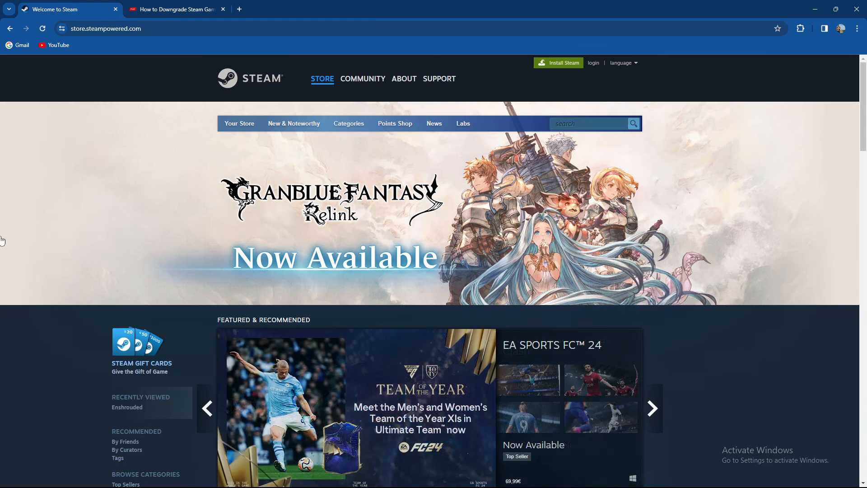
mouse_move(25, 394)
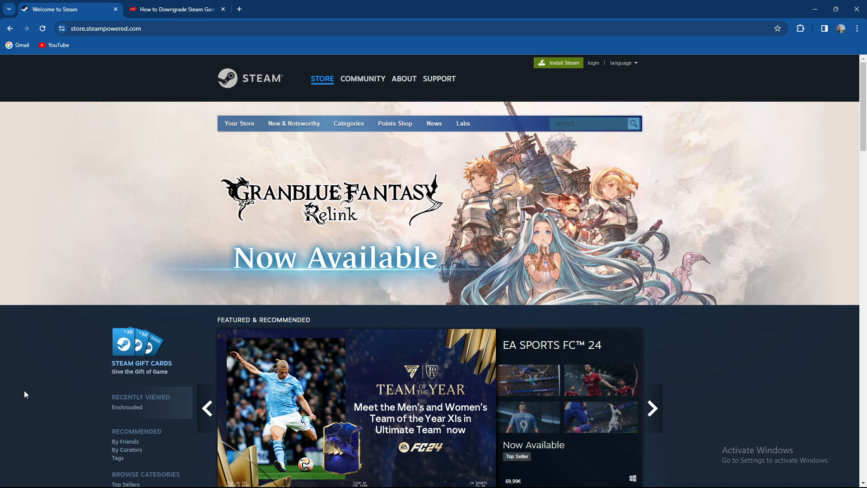
click(651, 408)
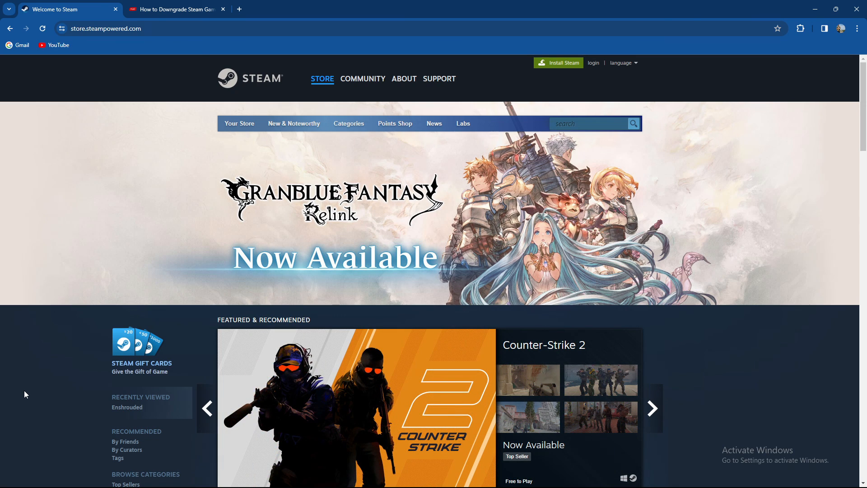